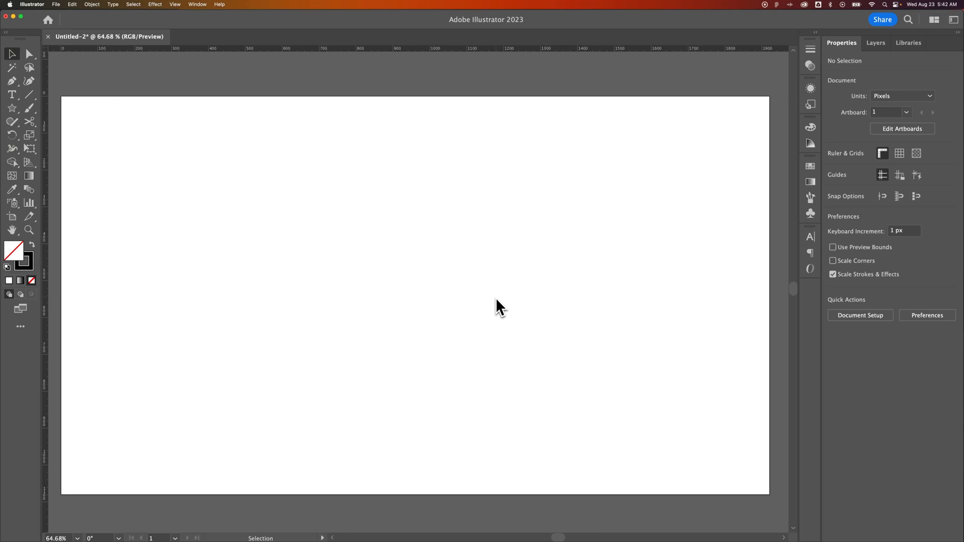
{"action": "mouse_move", "coordinate": [103, 164]}
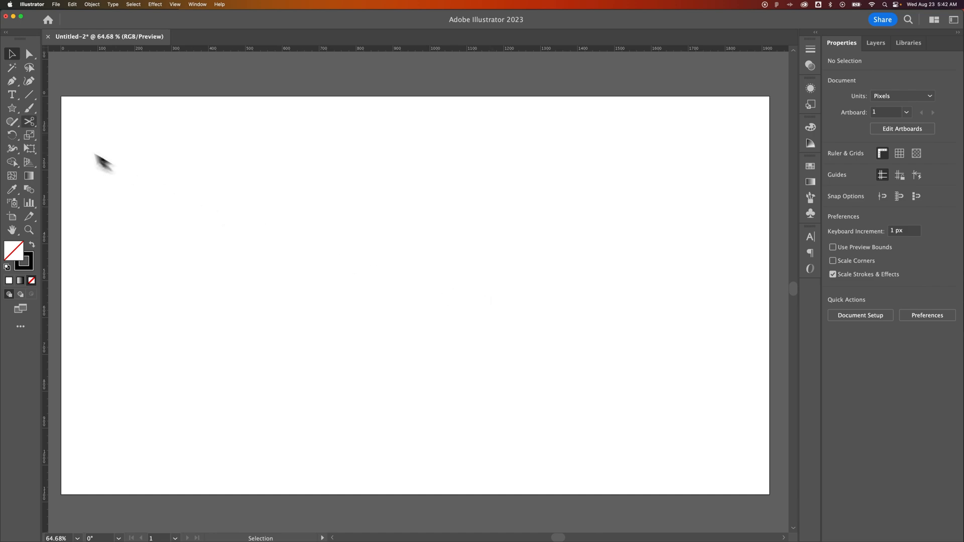
- Type CURVE and set it in Inter Bold at 140 pt
{"action": "type", "text": "inter"}
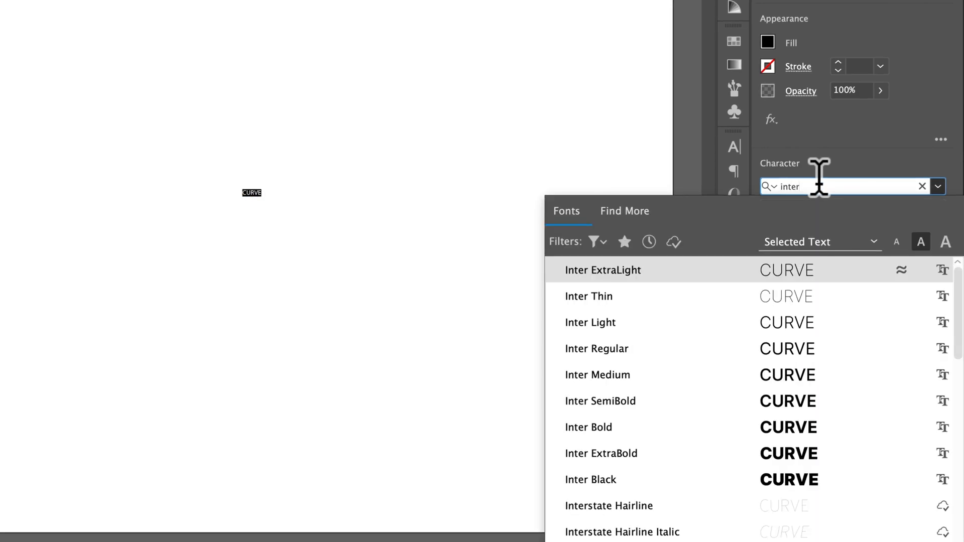
{"action": "left_click", "coordinate": [589, 427]}
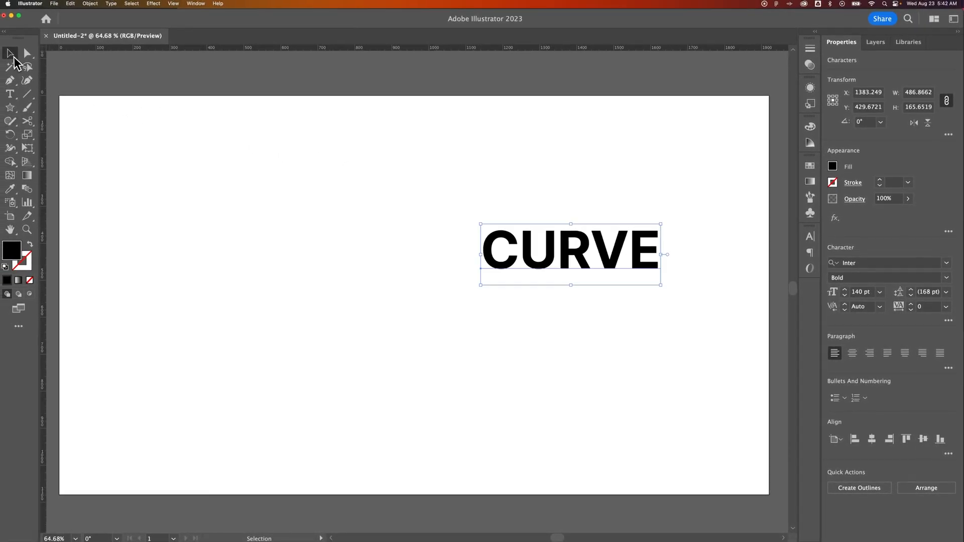
- Select the CURVE text and choose Envelope Distort > Make with Warp from the Object menu
{"action": "left_click_drag", "start_coordinate": [569, 252], "coordinate": [546, 269]}
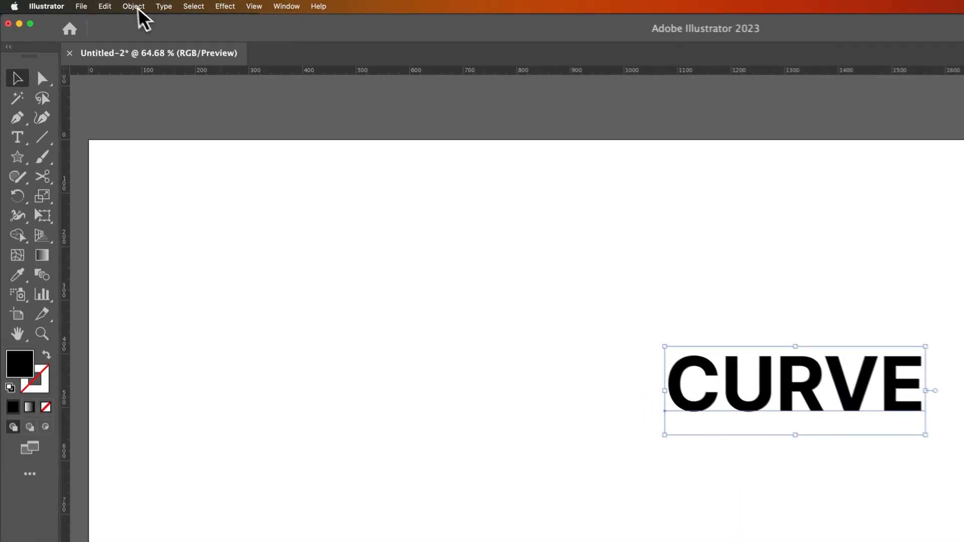
{"action": "left_click", "coordinate": [132, 6]}
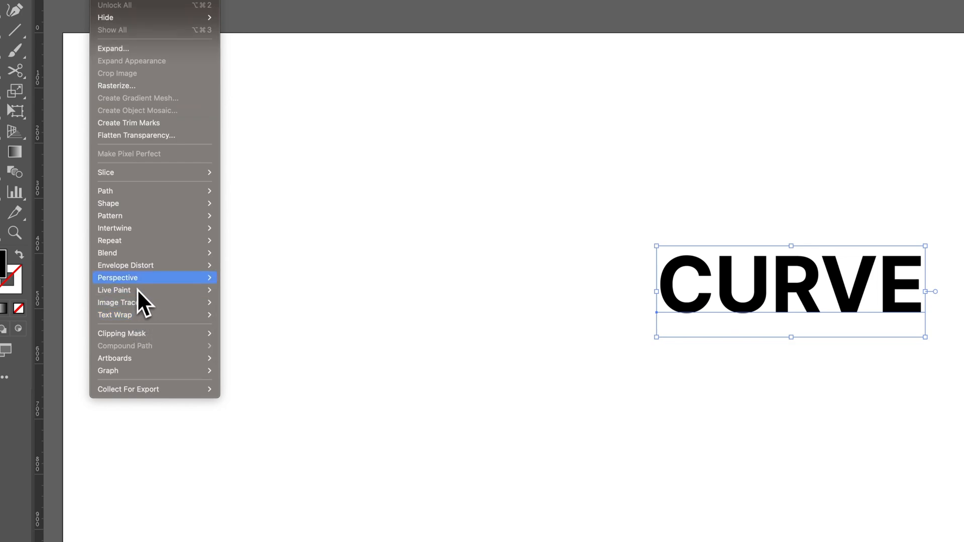
{"action": "mouse_move", "coordinate": [125, 265]}
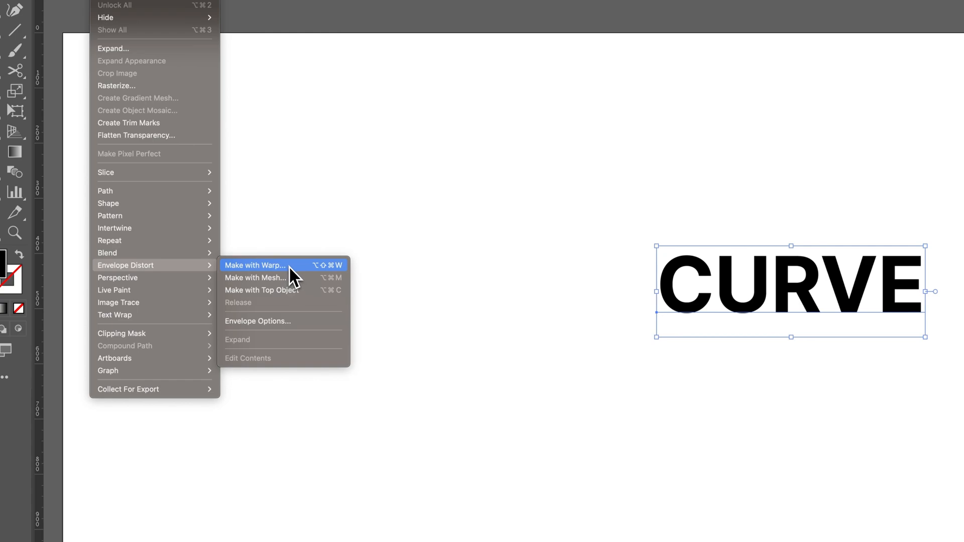
{"action": "left_click", "coordinate": [255, 265]}
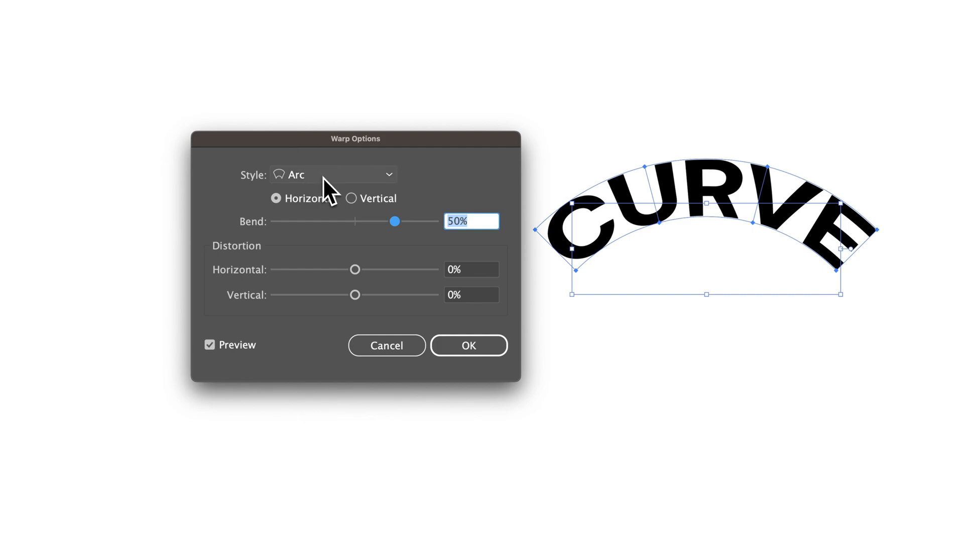
- Apply a horizontal Arc warp to CURVE with the bend set to 9%
{"action": "left_click", "coordinate": [332, 174]}
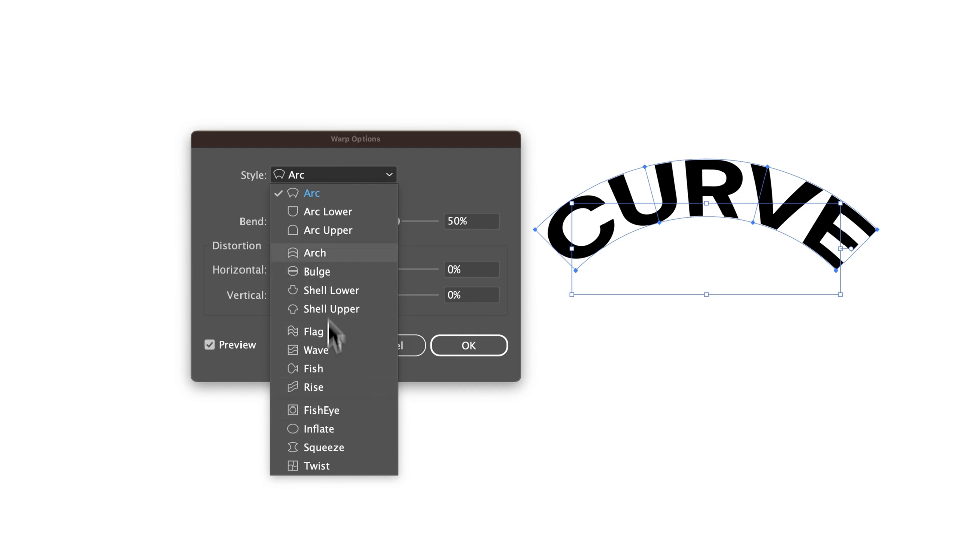
{"action": "mouse_move", "coordinate": [344, 203]}
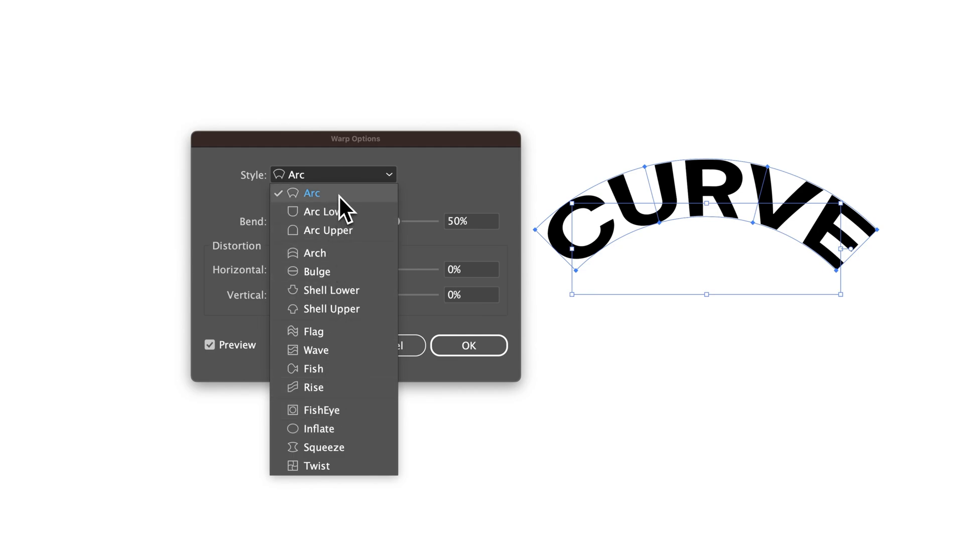
{"action": "left_click", "coordinate": [311, 193]}
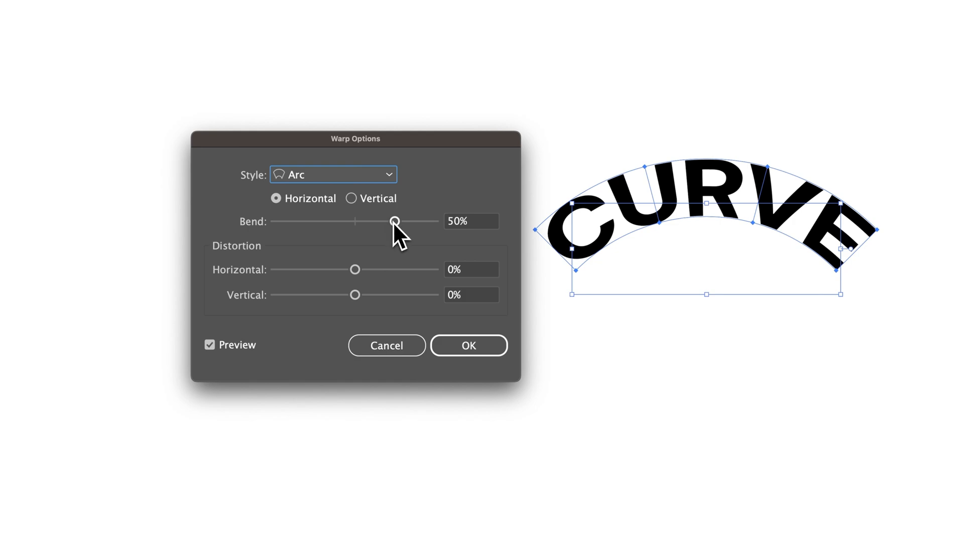
{"action": "mouse_move", "coordinate": [397, 240]}
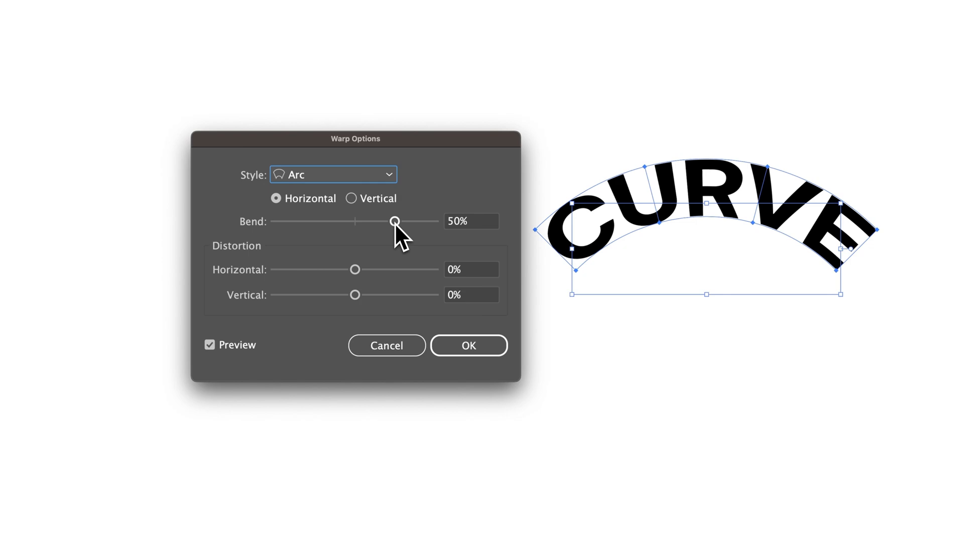
{"action": "left_click_drag", "start_coordinate": [395, 221], "coordinate": [397, 221]}
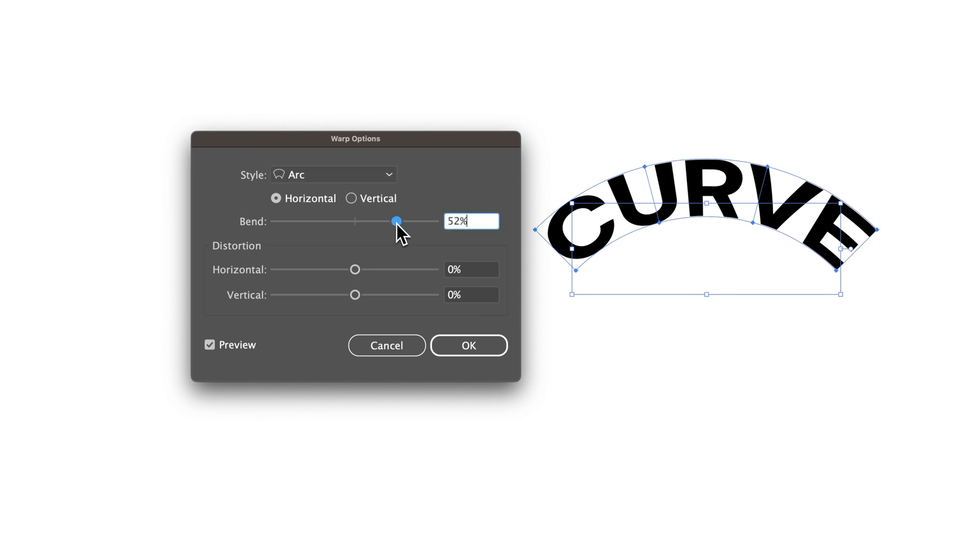
{"action": "left_click_drag", "start_coordinate": [395, 221], "coordinate": [408, 221]}
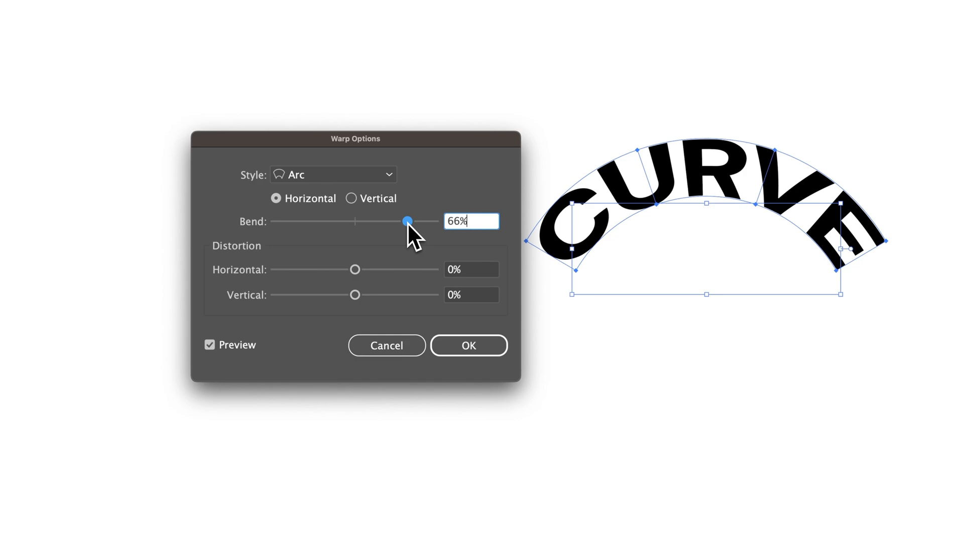
{"action": "left_click_drag", "start_coordinate": [408, 222], "coordinate": [417, 221]}
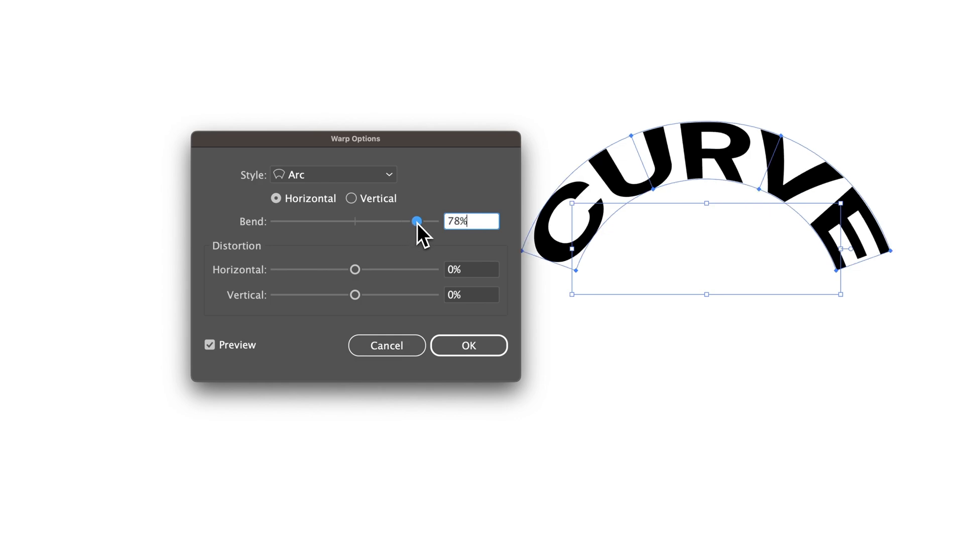
{"action": "left_click_drag", "start_coordinate": [417, 221], "coordinate": [422, 221]}
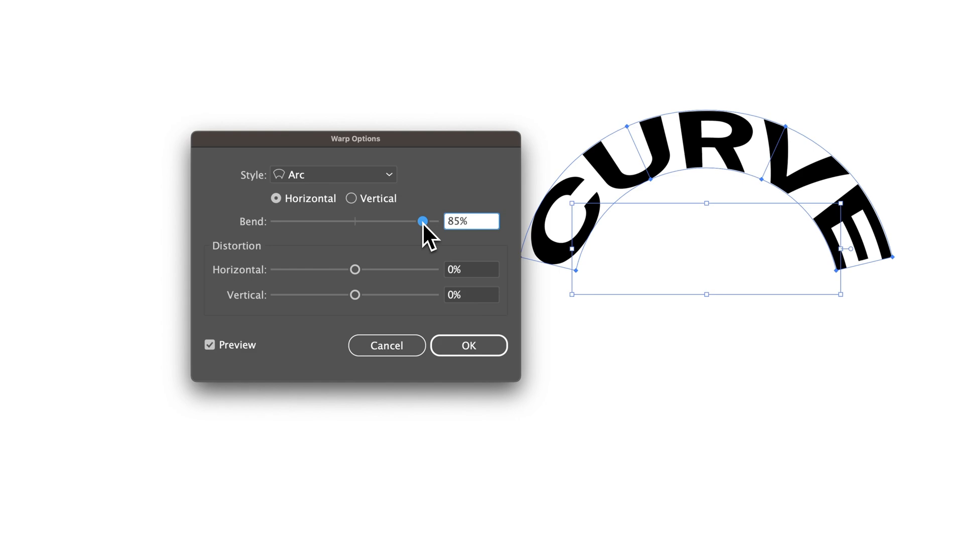
{"action": "left_click_drag", "start_coordinate": [422, 221], "coordinate": [361, 221]}
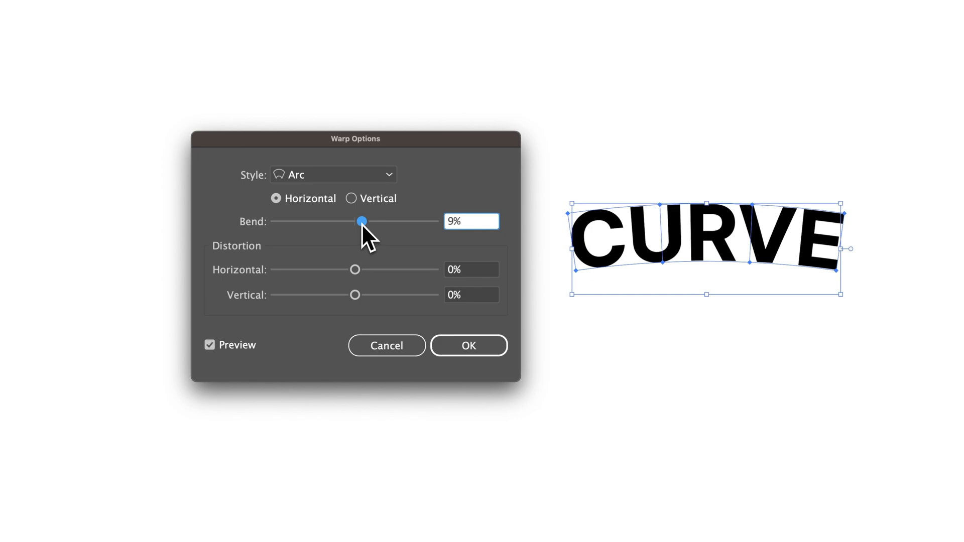
{"action": "mouse_move", "coordinate": [359, 240]}
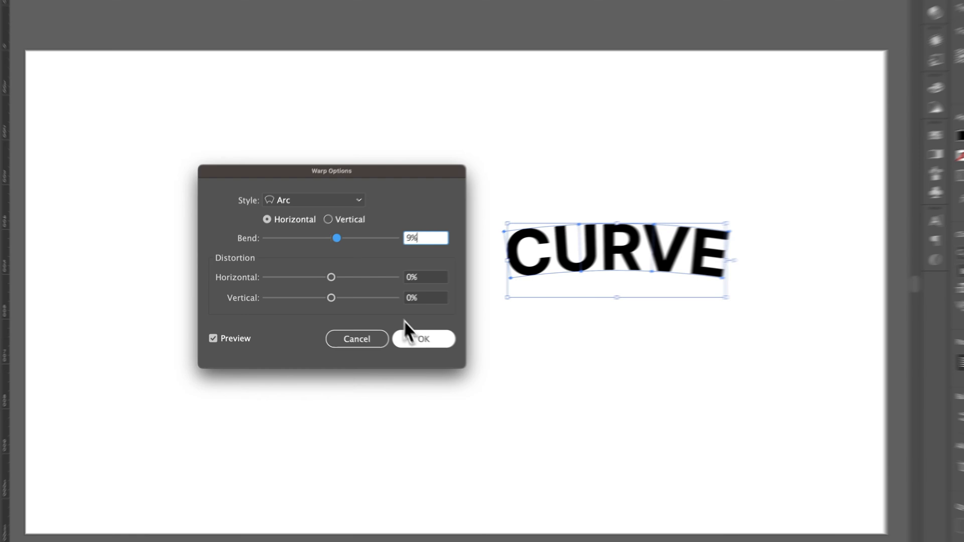
{"action": "left_click", "coordinate": [424, 339]}
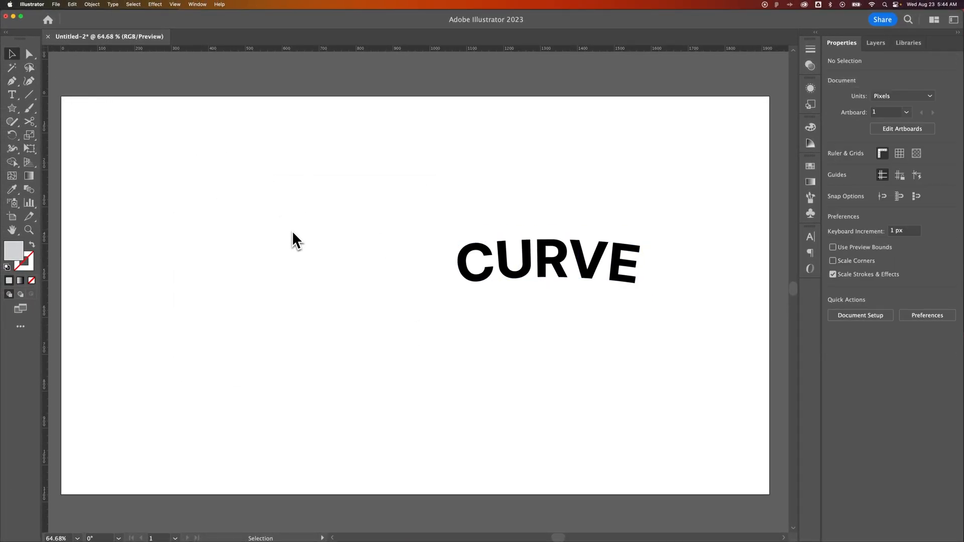
{"action": "mouse_move", "coordinate": [351, 298]}
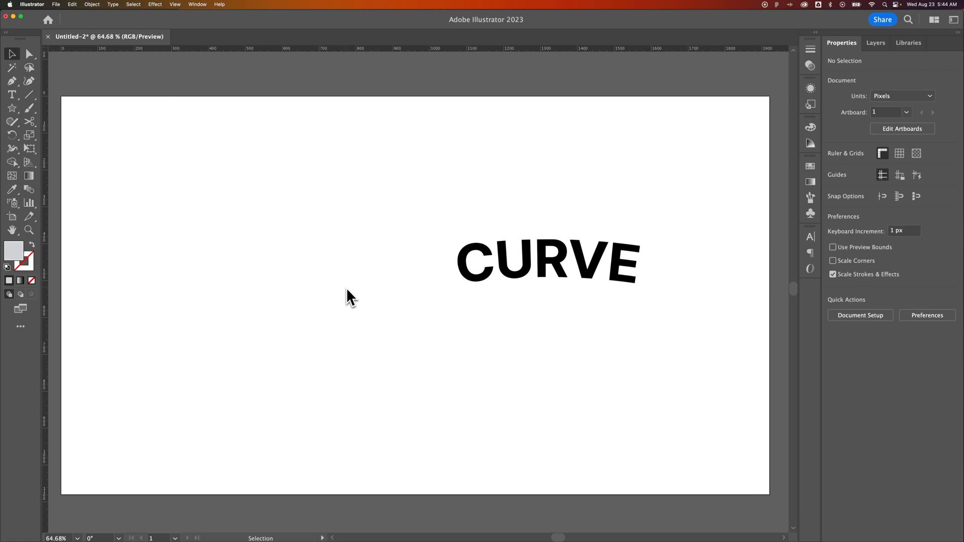
{"action": "mouse_move", "coordinate": [231, 215]}
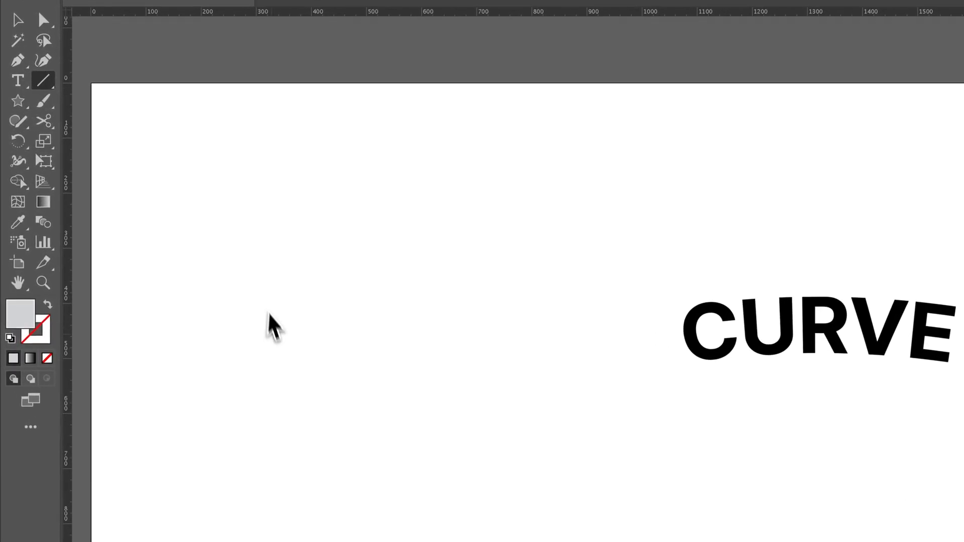
- Draw a horizontal line segment to the left of the warped word
{"action": "left_click_drag", "start_coordinate": [243, 362], "coordinate": [516, 369]}
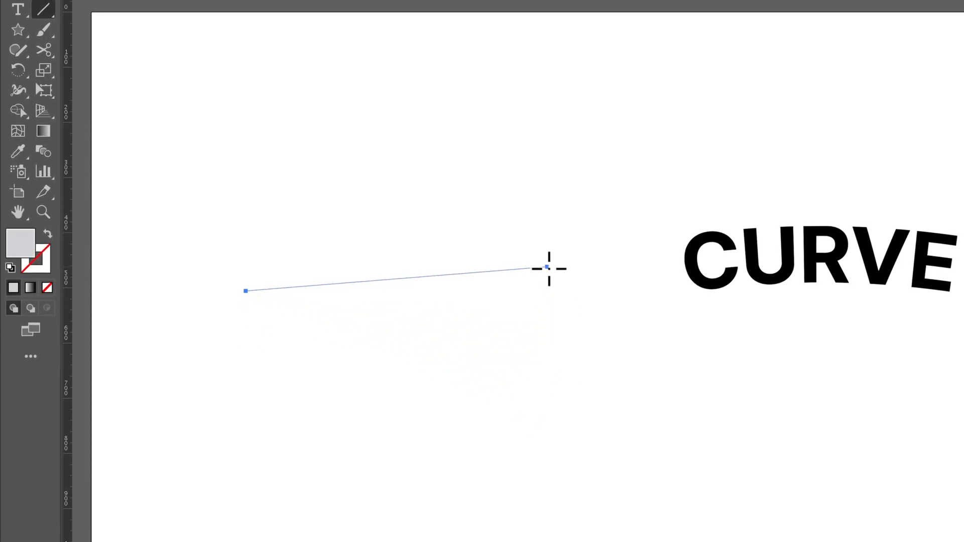
{"action": "left_click_drag", "start_coordinate": [547, 268], "coordinate": [517, 290]}
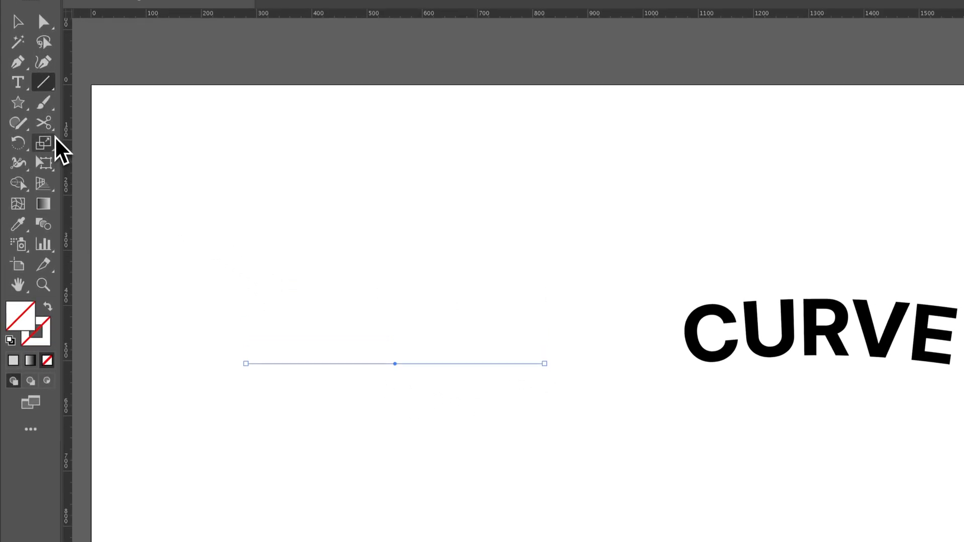
{"action": "mouse_move", "coordinate": [43, 63]}
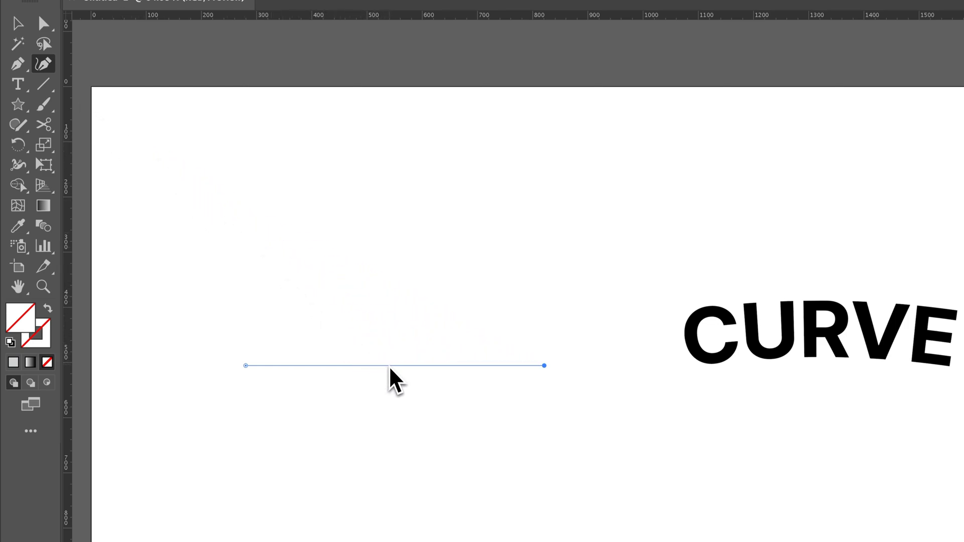
- Add a midpoint with the Curvature tool and pull it into a shallow upward arc
{"action": "left_click", "coordinate": [390, 366]}
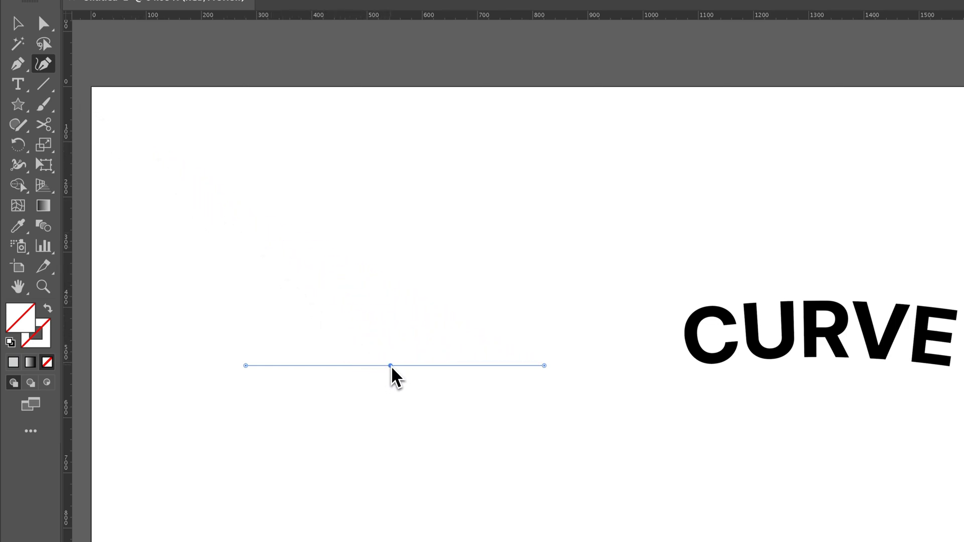
{"action": "left_click_drag", "start_coordinate": [391, 366], "coordinate": [391, 323]}
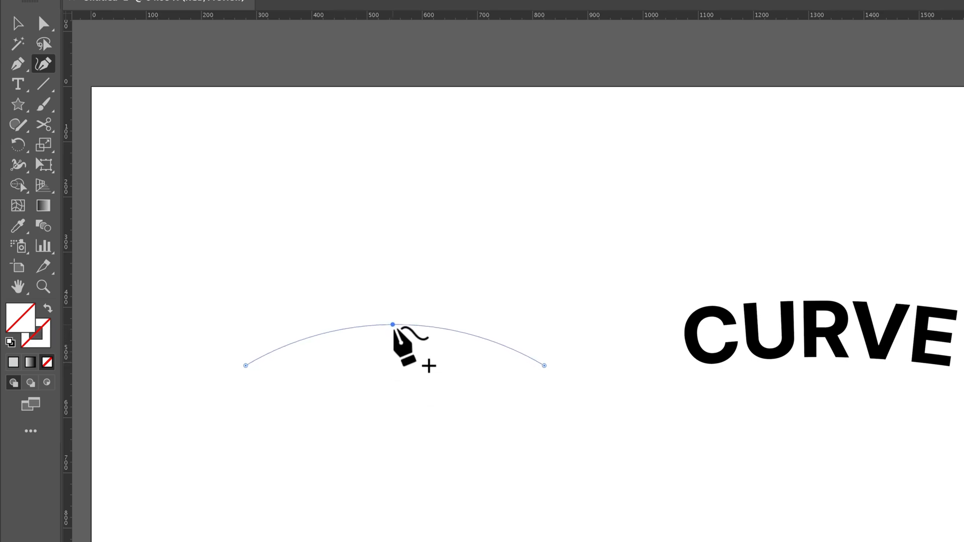
{"action": "left_click_drag", "start_coordinate": [392, 323], "coordinate": [395, 380]}
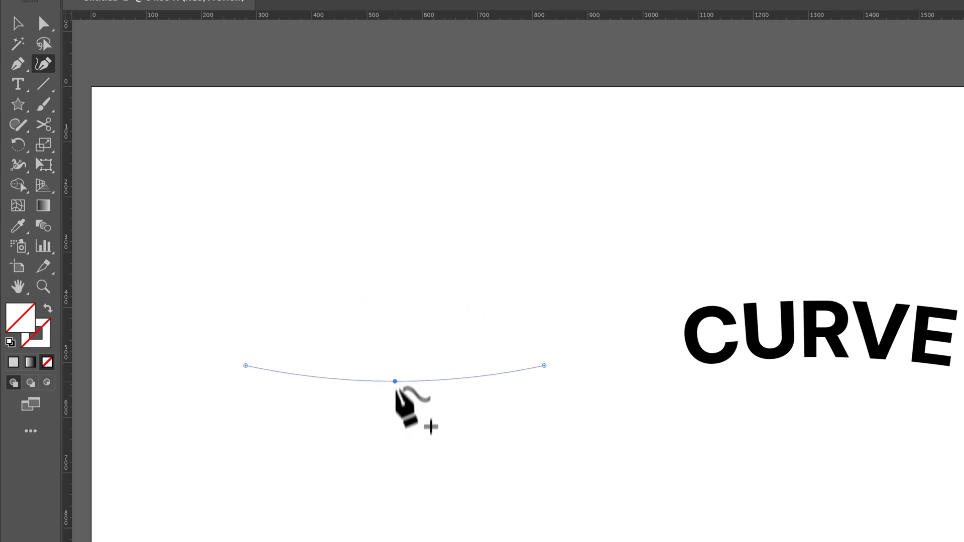
{"action": "left_click_drag", "start_coordinate": [395, 380], "coordinate": [395, 334]}
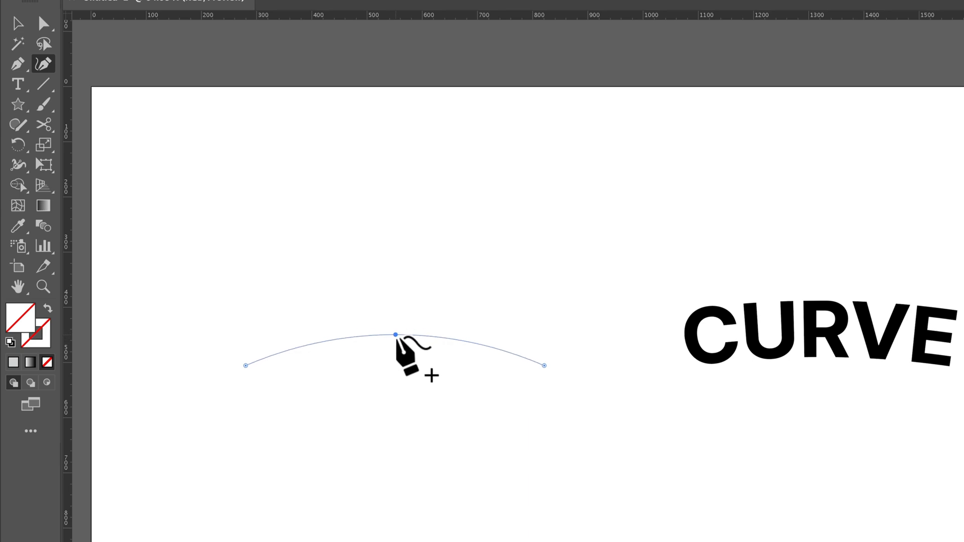
{"action": "left_click_drag", "start_coordinate": [396, 334], "coordinate": [399, 342]}
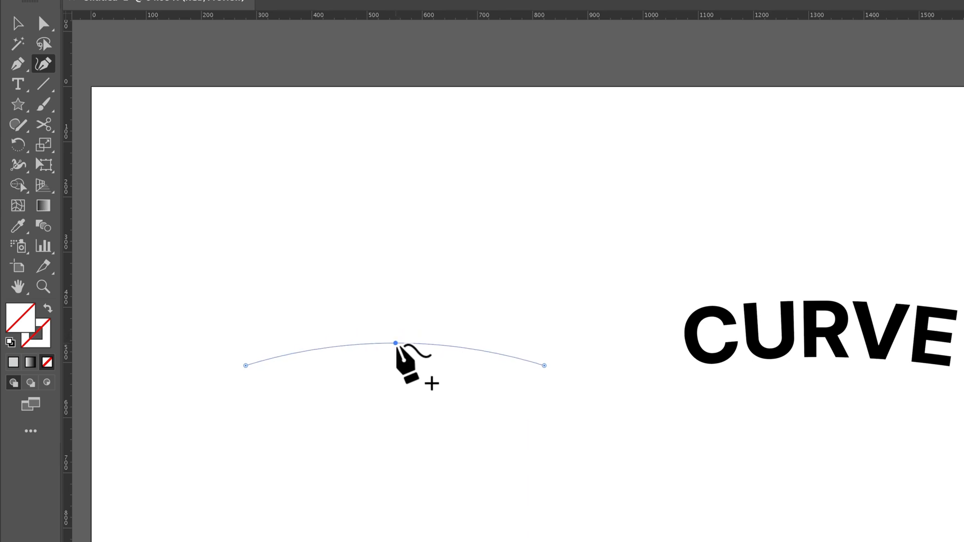
{"action": "left_click_drag", "start_coordinate": [395, 343], "coordinate": [395, 348]}
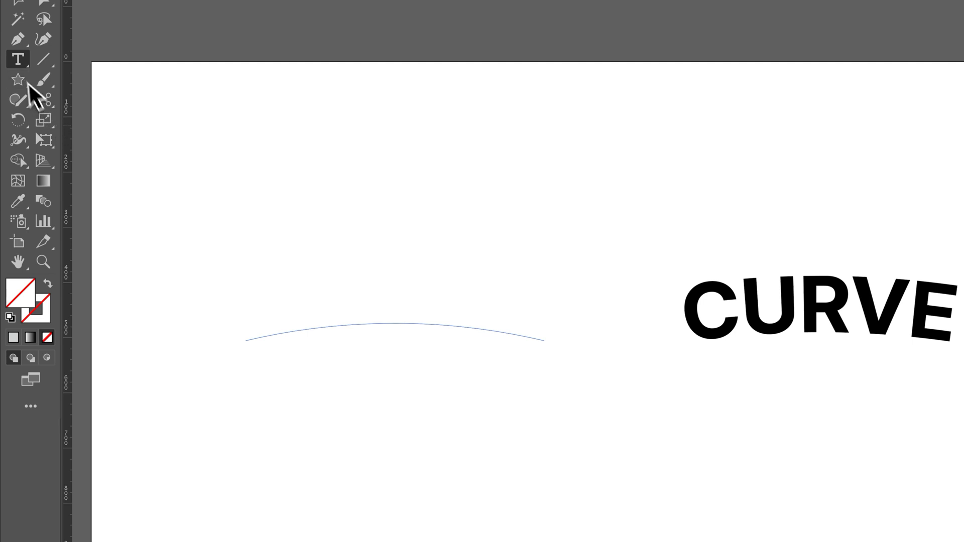
- Choose the Type on a Path tool and place CURVE on the arched line
{"action": "left_click", "coordinate": [18, 59]}
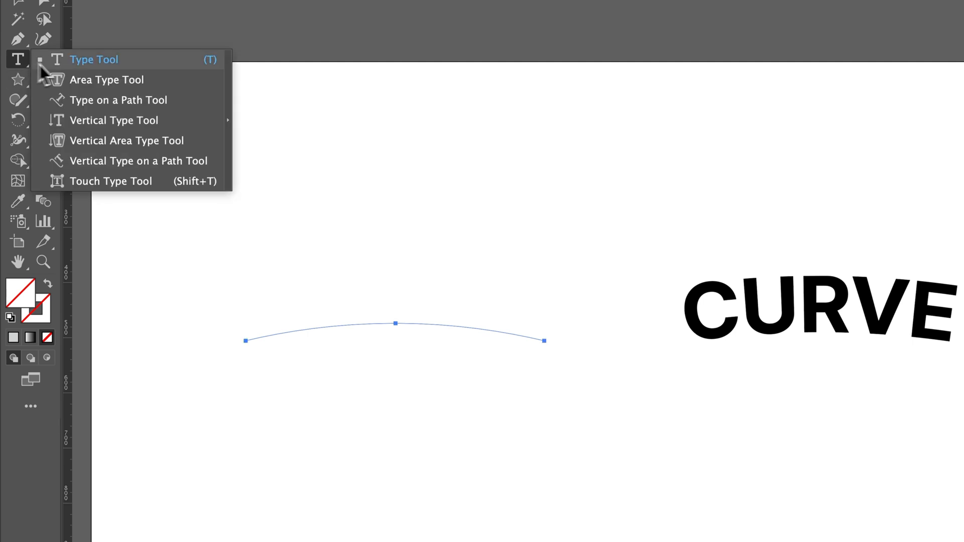
{"action": "mouse_move", "coordinate": [110, 99]}
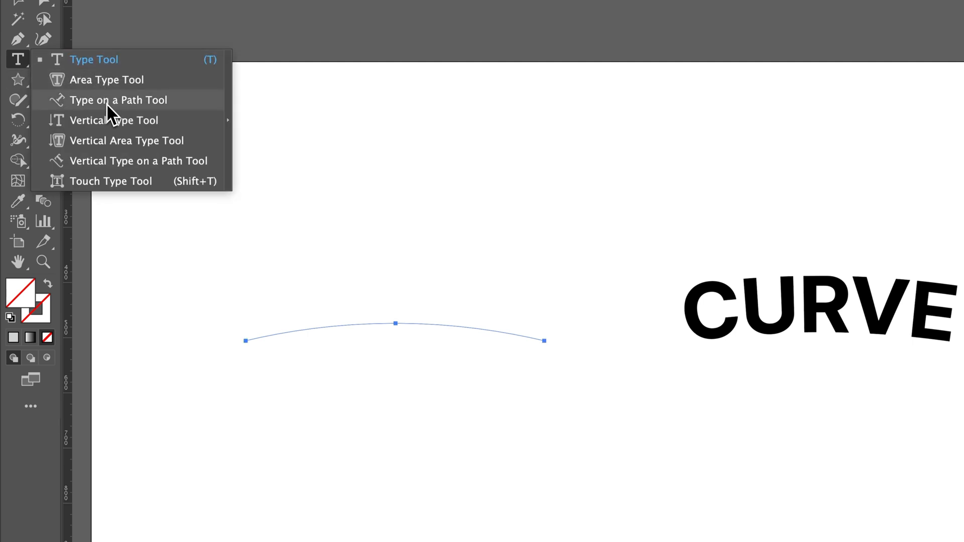
{"action": "left_click", "coordinate": [117, 99]}
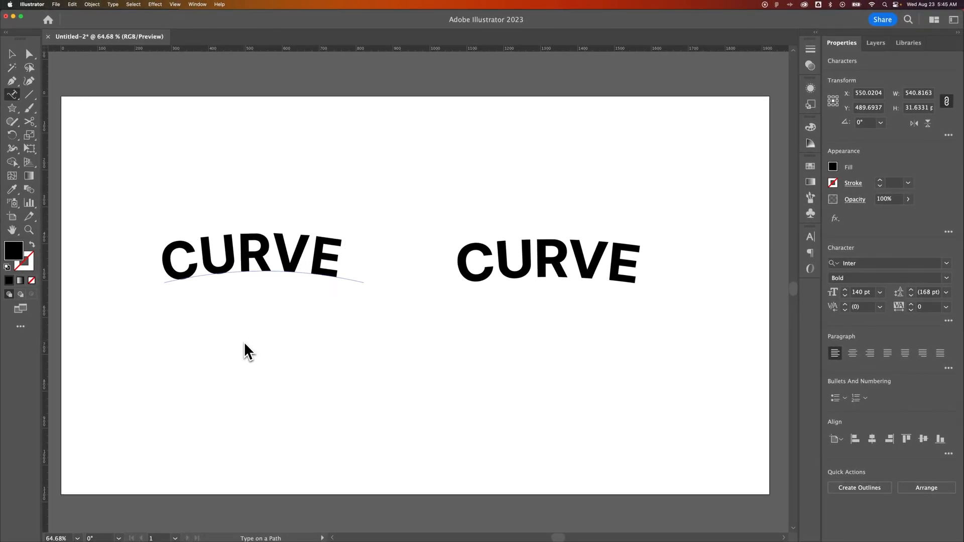
{"action": "mouse_move", "coordinate": [512, 286]}
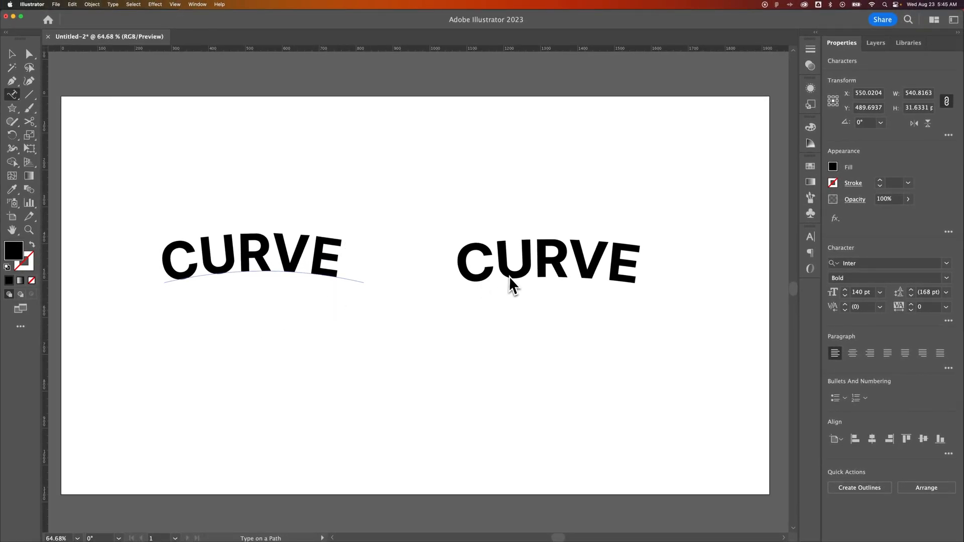
{"action": "left_click", "coordinate": [348, 262]}
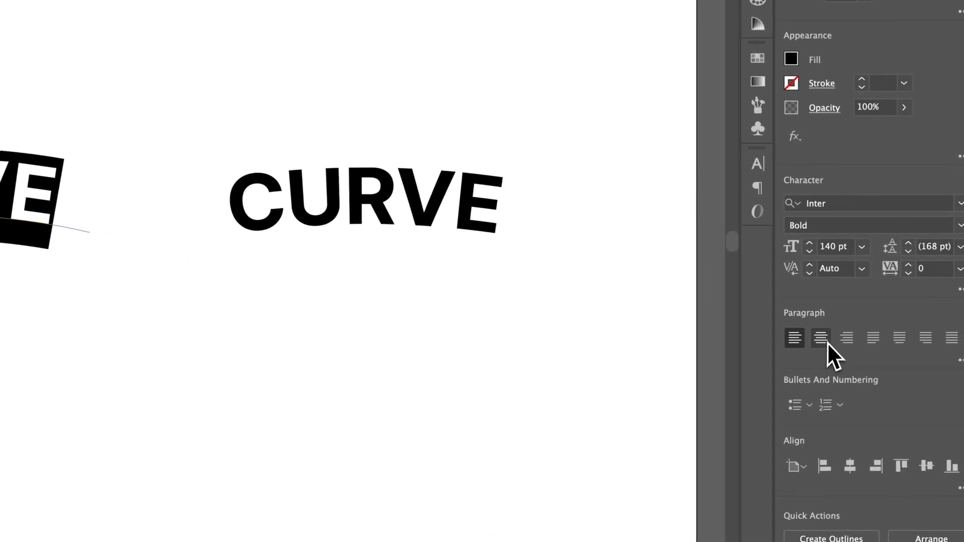
- Apply Align Center so the path text sits centered on its arch
{"action": "left_click", "coordinate": [819, 338]}
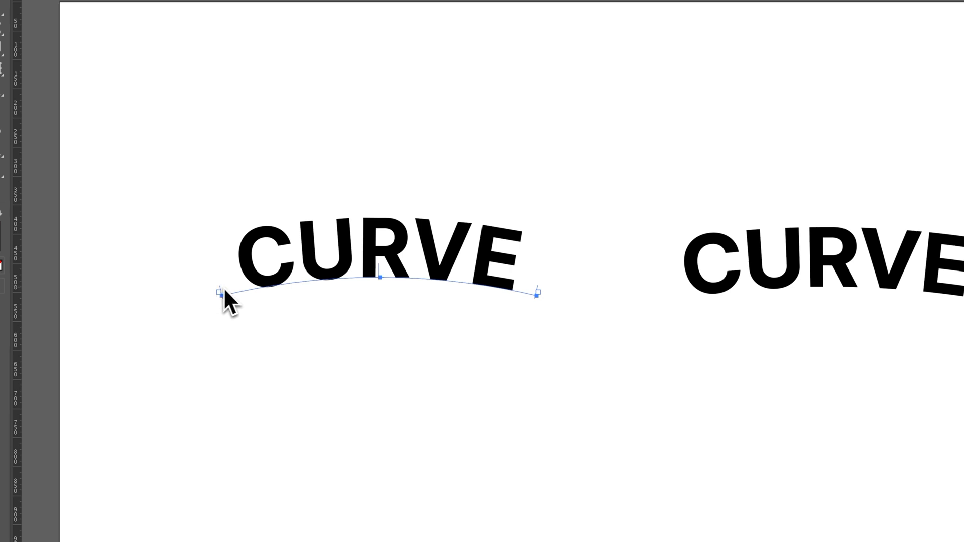
{"action": "mouse_move", "coordinate": [541, 301]}
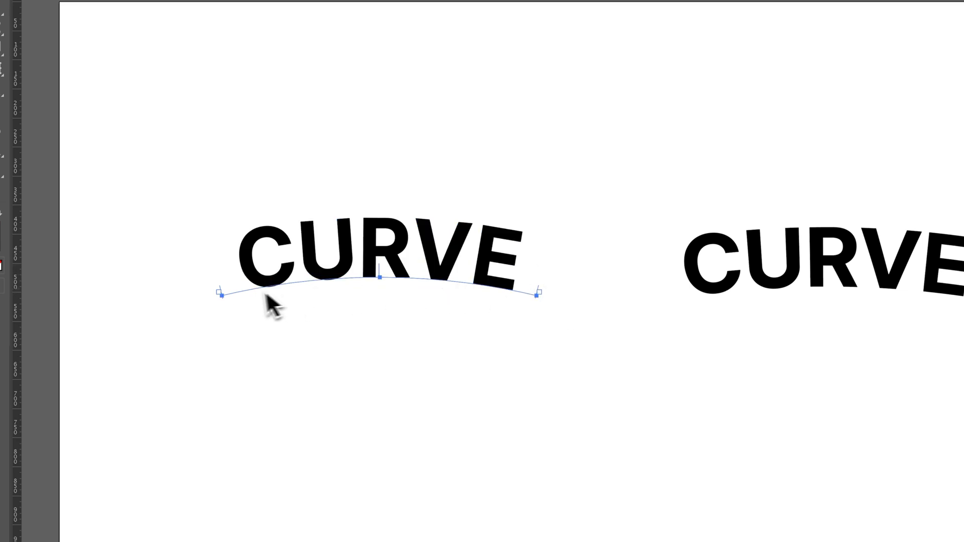
{"action": "left_click", "coordinate": [378, 256]}
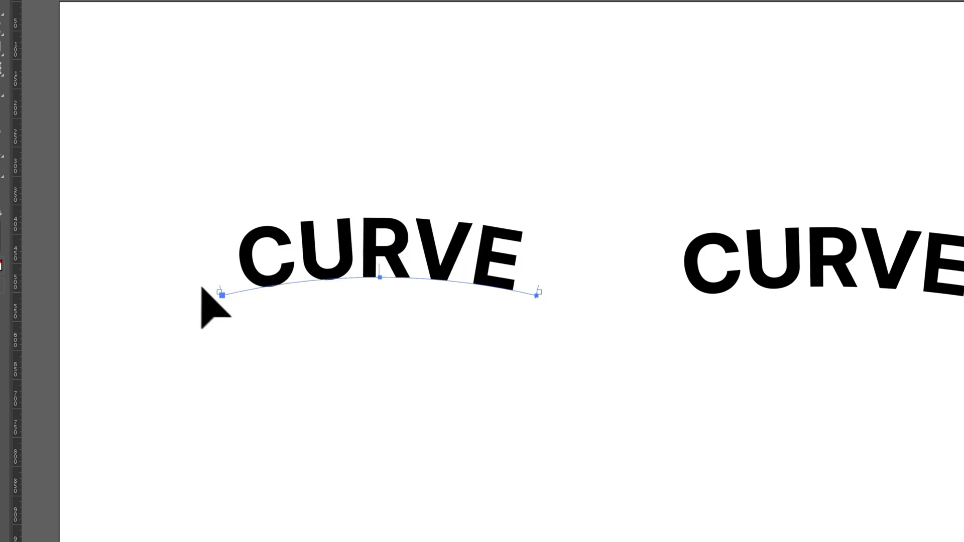
{"action": "mouse_move", "coordinate": [249, 298]}
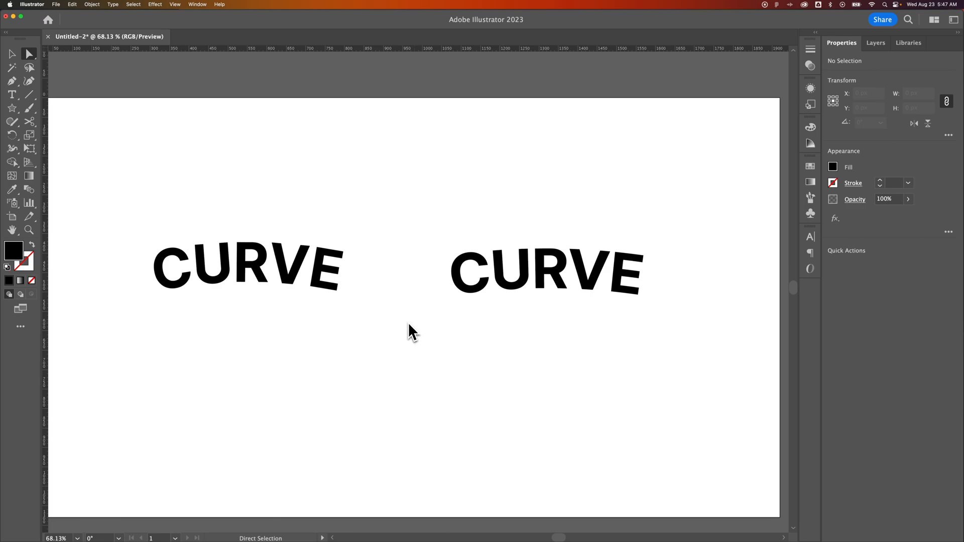
{"action": "mouse_move", "coordinate": [369, 277]}
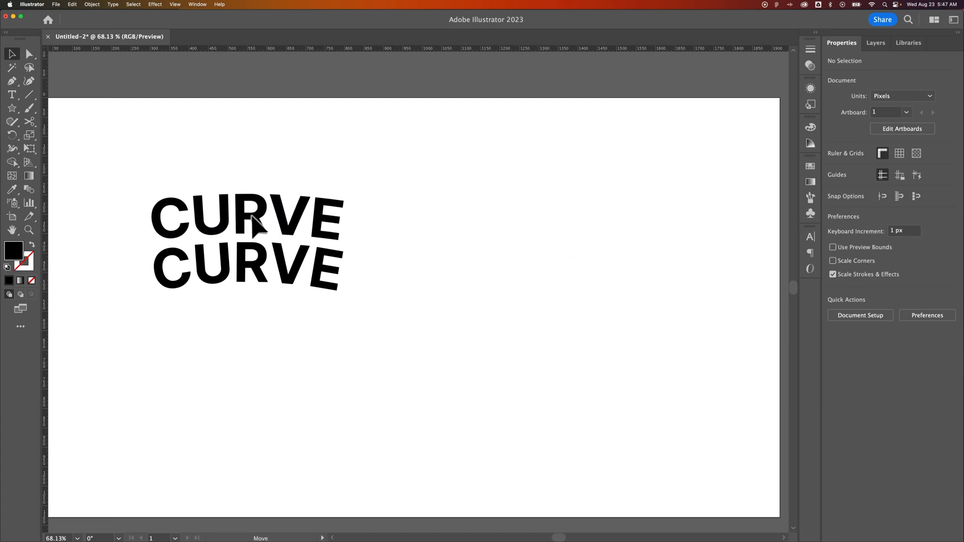
- Select the warped and path-typed CURVE words in turn, then deselect to compare them
{"action": "left_click", "coordinate": [243, 218]}
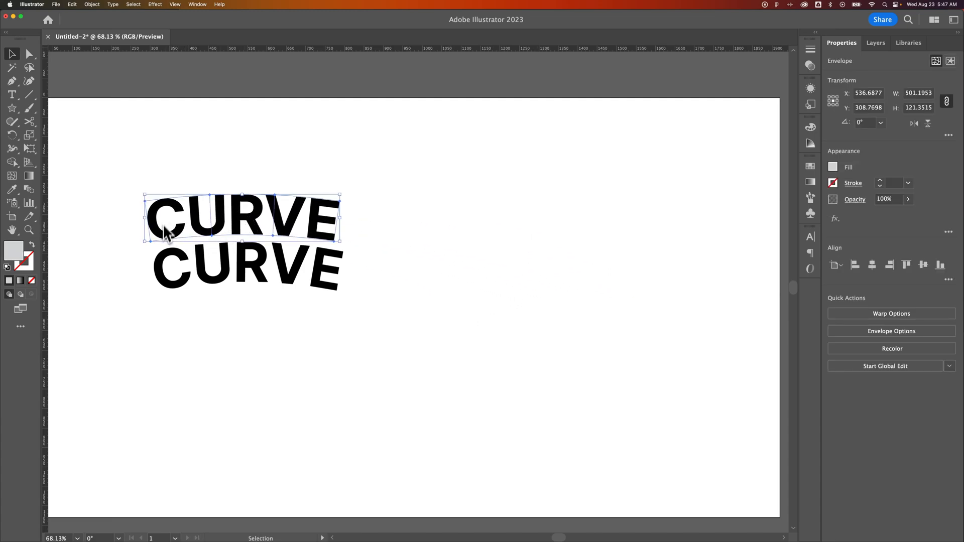
{"action": "left_click", "coordinate": [330, 337]}
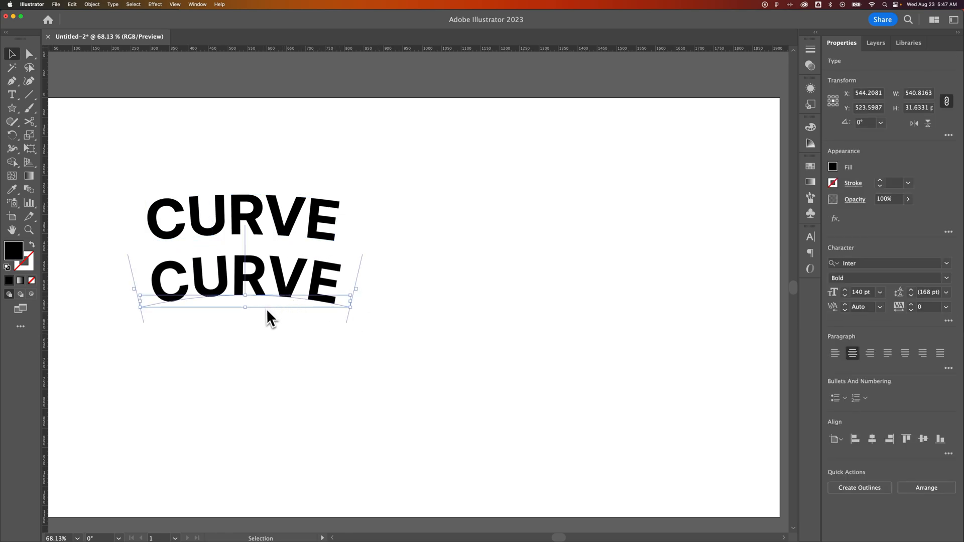
{"action": "left_click", "coordinate": [397, 348]}
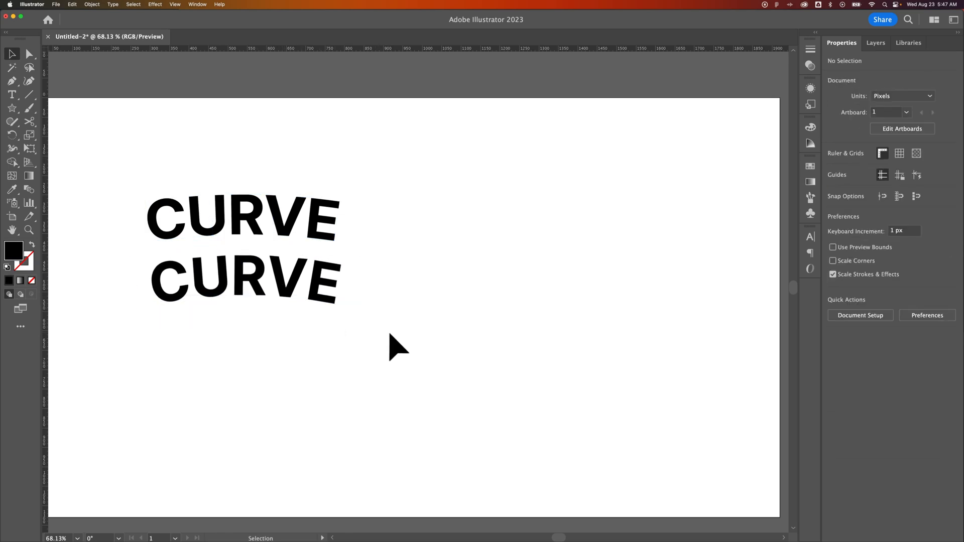
{"action": "mouse_move", "coordinate": [436, 331]}
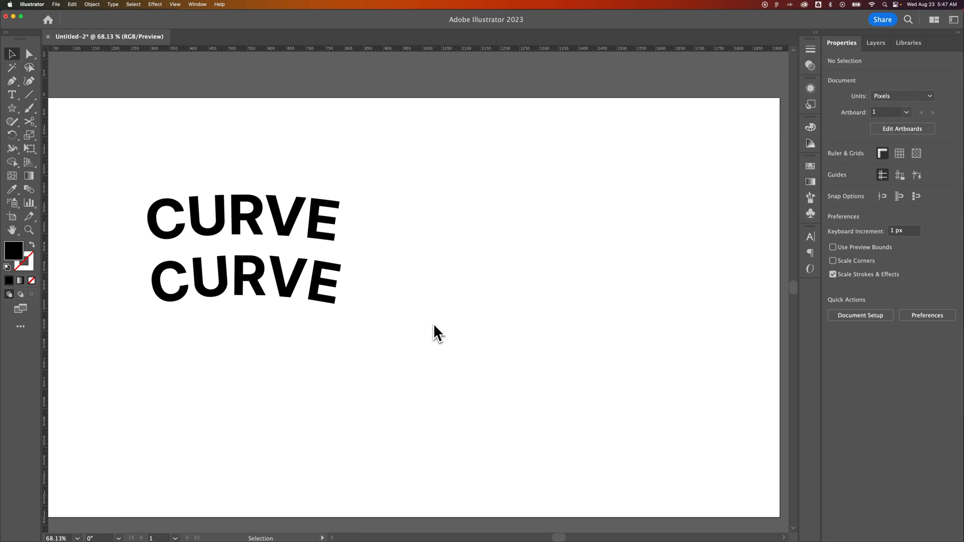